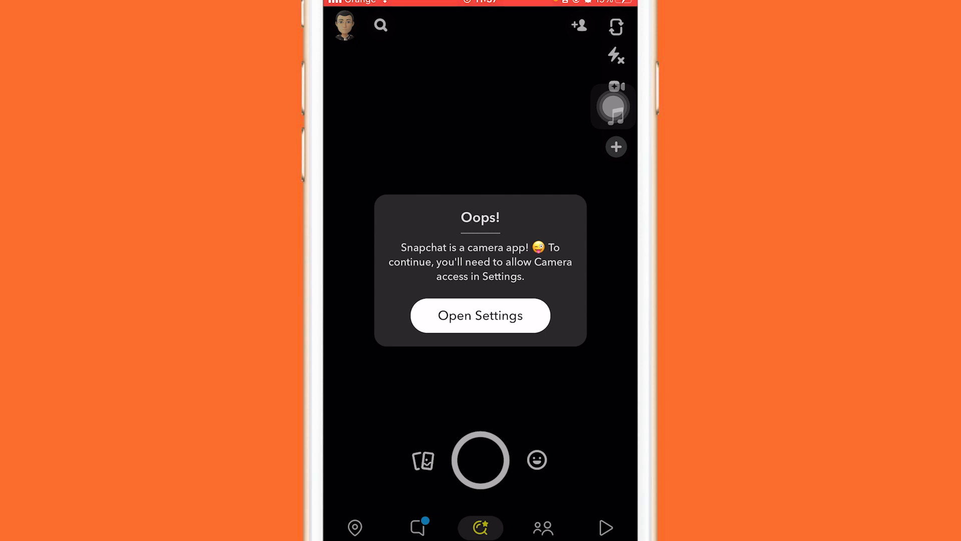
Step: Check Snapchat's permissions in Settings, finding camera access off, then go to the App Store
click(480, 315)
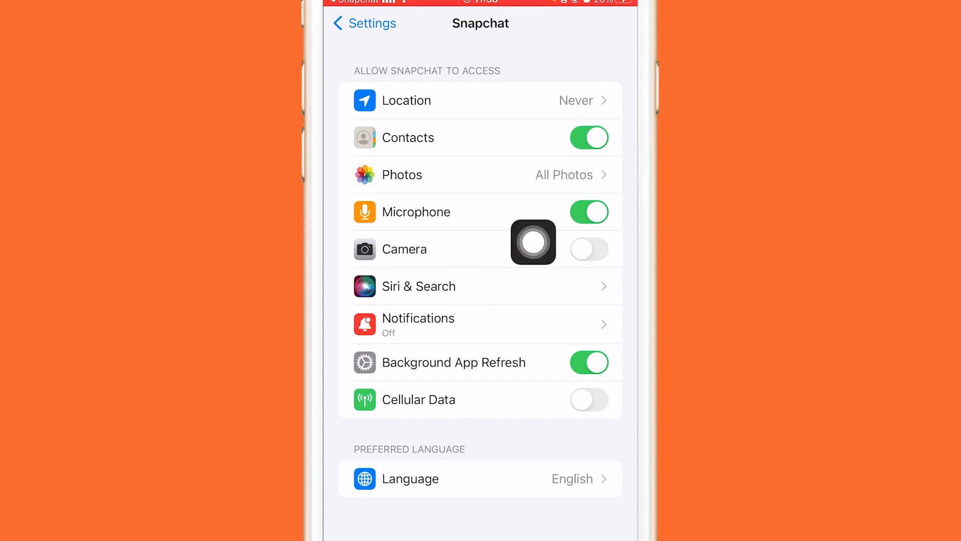
mouse_move(612, 235)
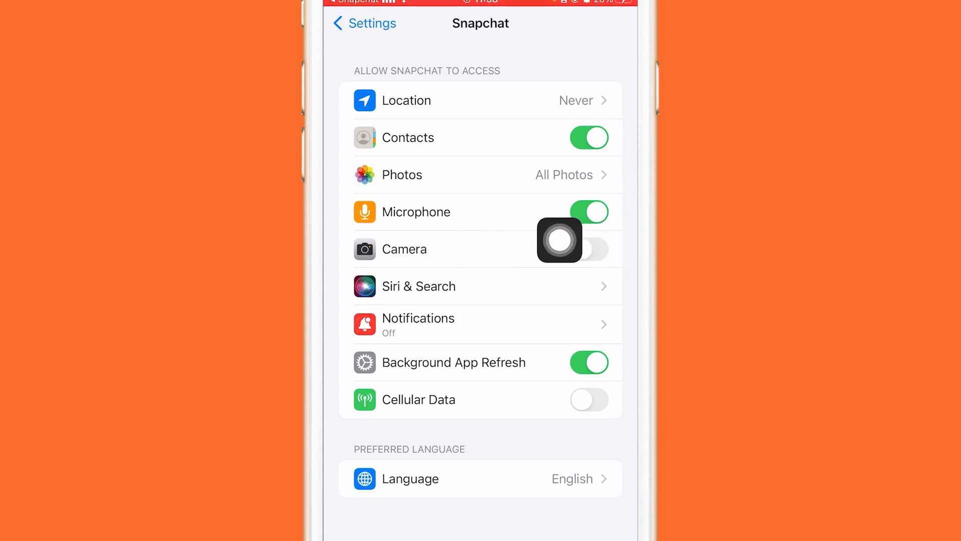
mouse_move(613, 241)
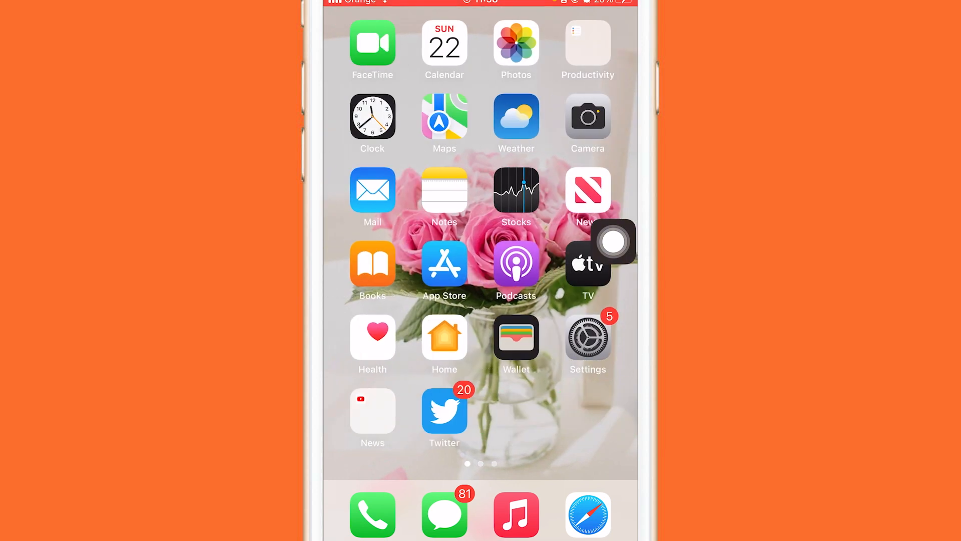
click(445, 262)
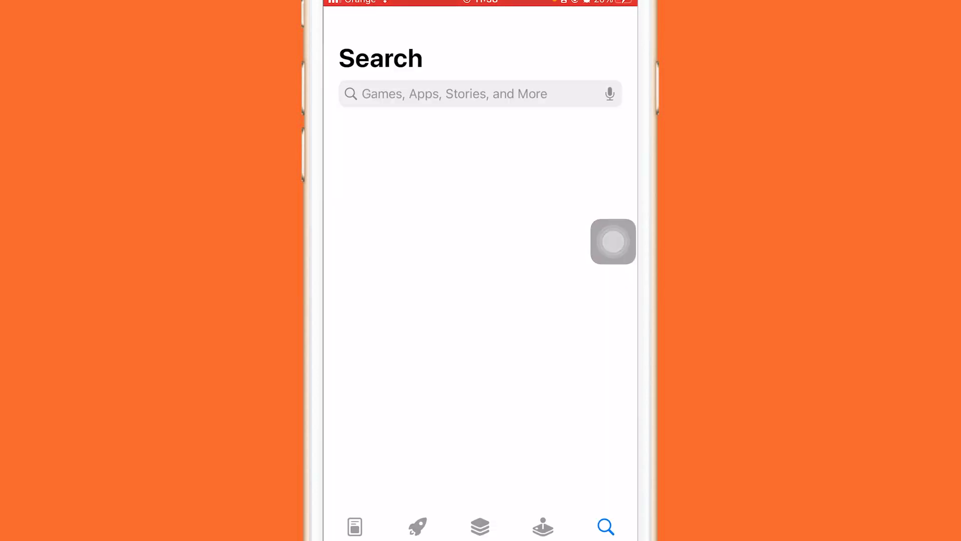
Step: Search the App Store for 'snapchat'
click(448, 94)
text(snapchat)
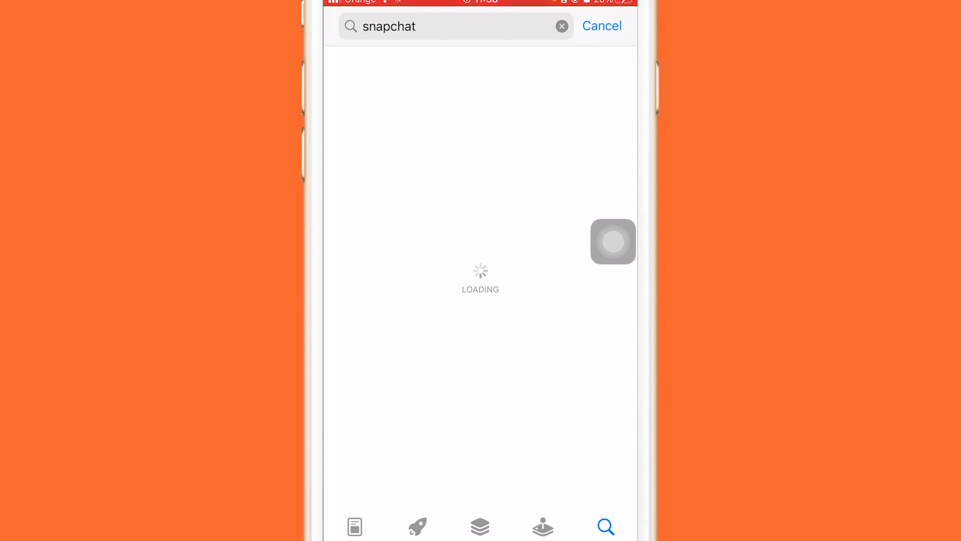
click(430, 27)
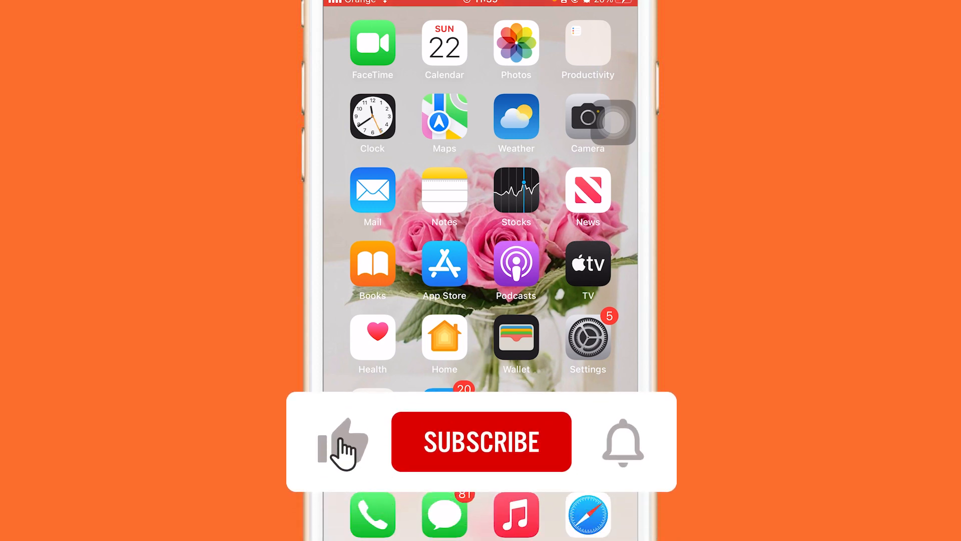
Step: Leave the App Store and return to the iPhone home screen
click(481, 441)
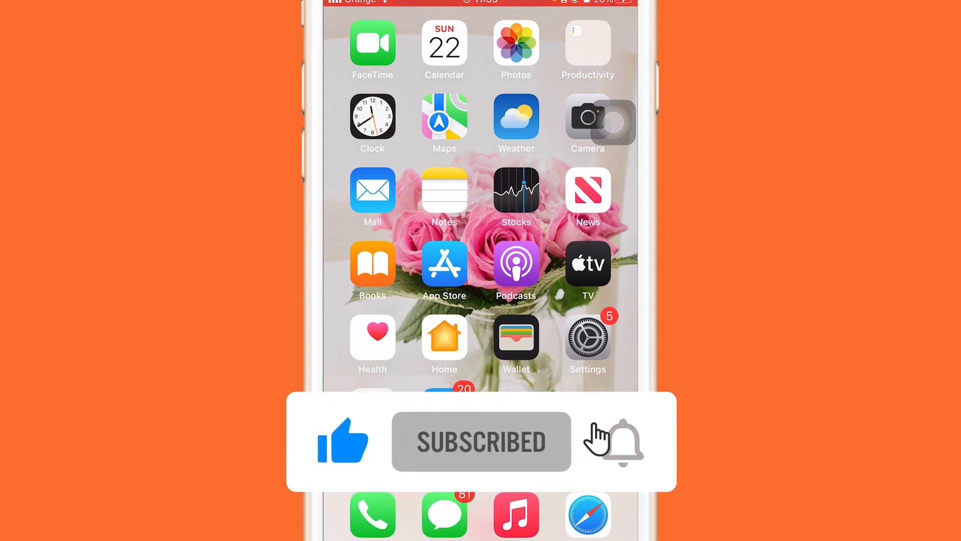
click(613, 440)
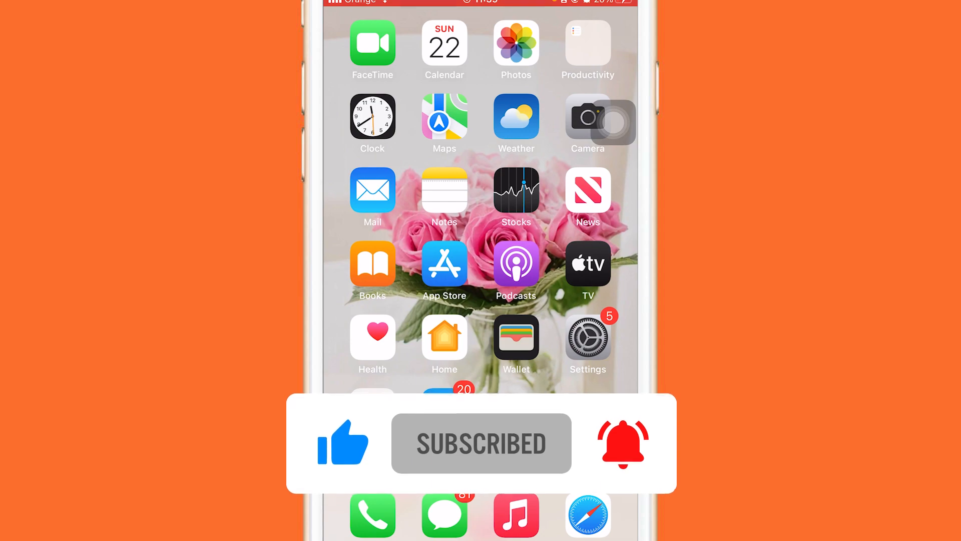